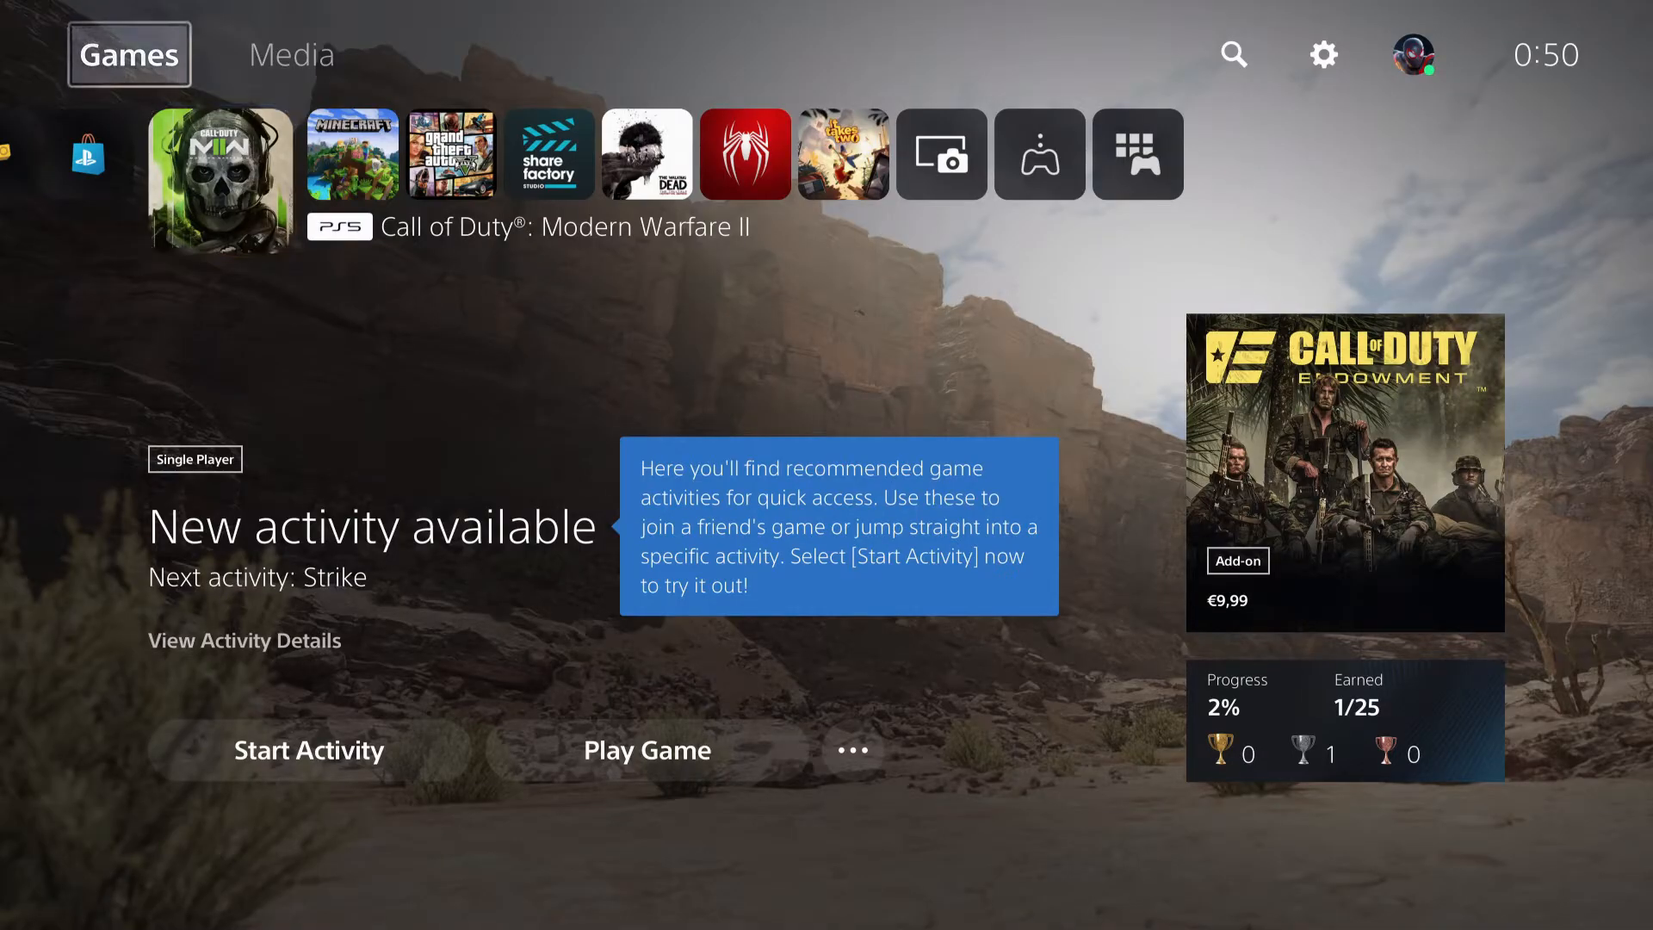
{"action": "mouse_move", "coordinate": [1323, 55]}
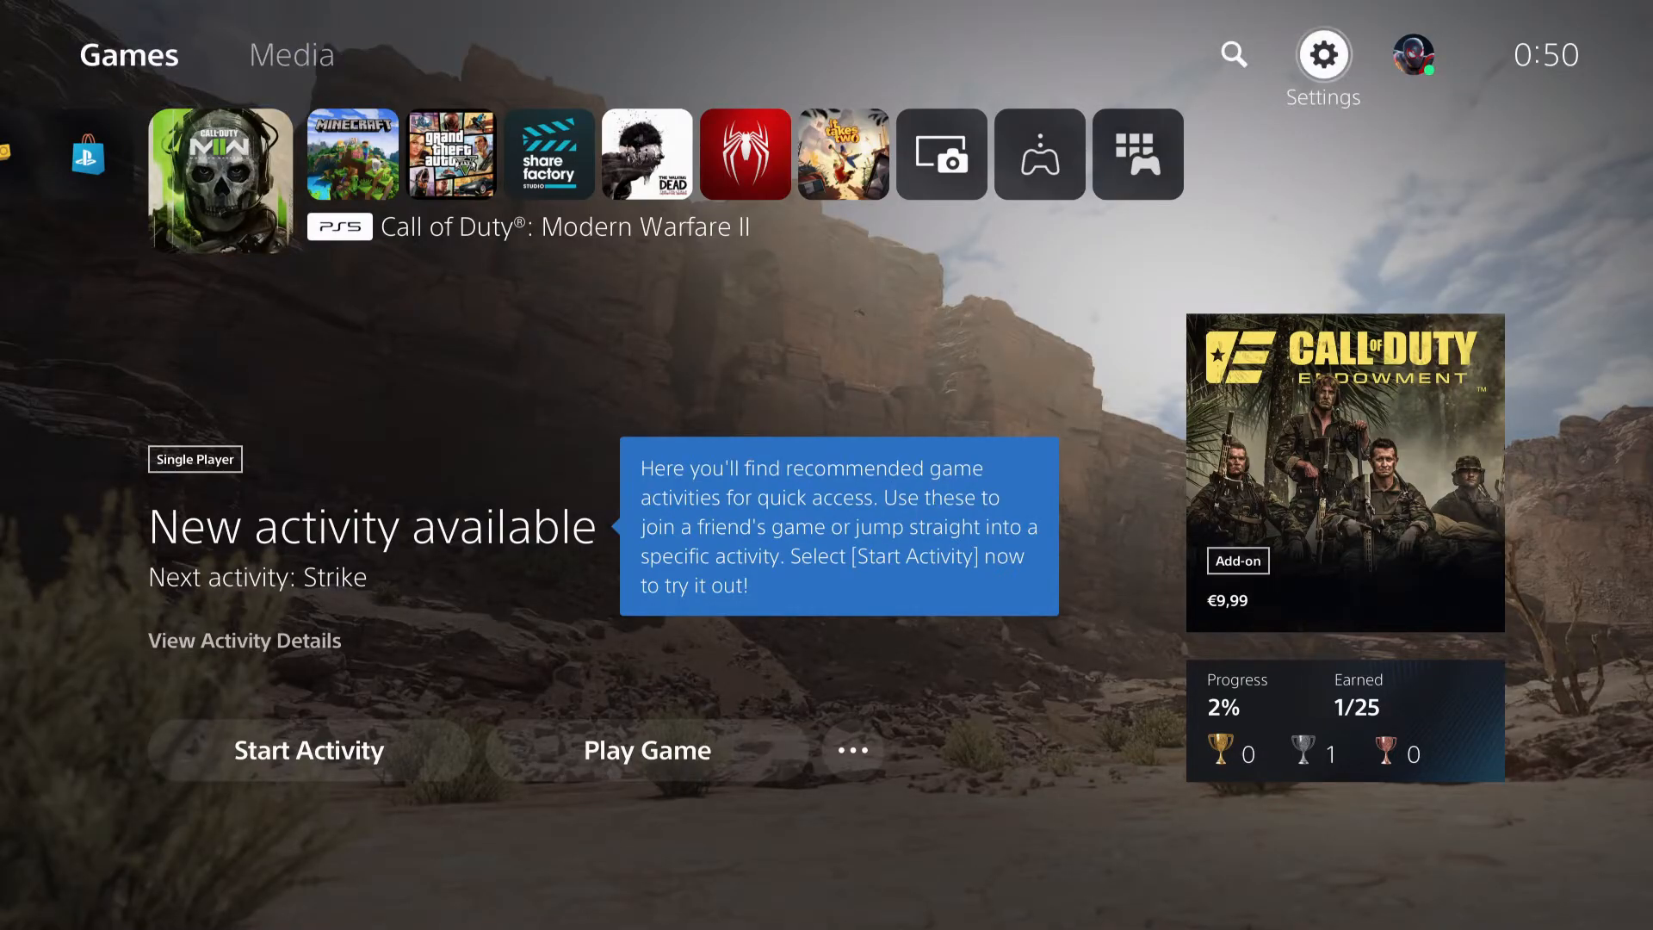
Step: Select the Settings gear at the top right of the PS5 home screen
{"action": "left_click", "coordinate": [1324, 54]}
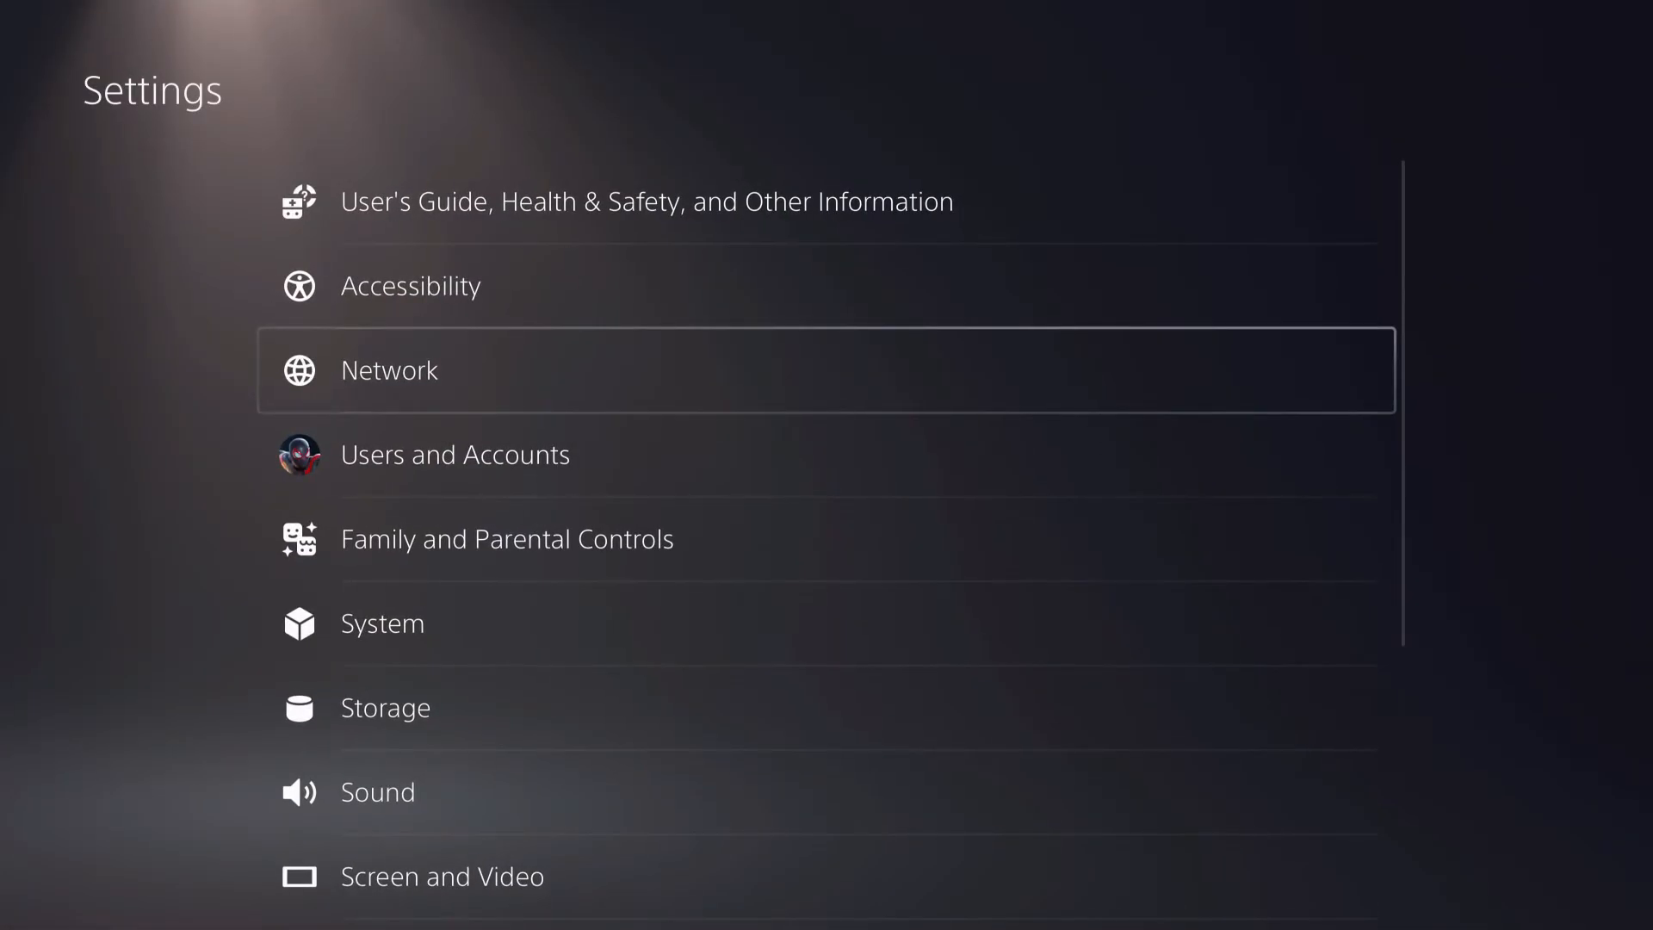
{"action": "left_click", "coordinate": [382, 624]}
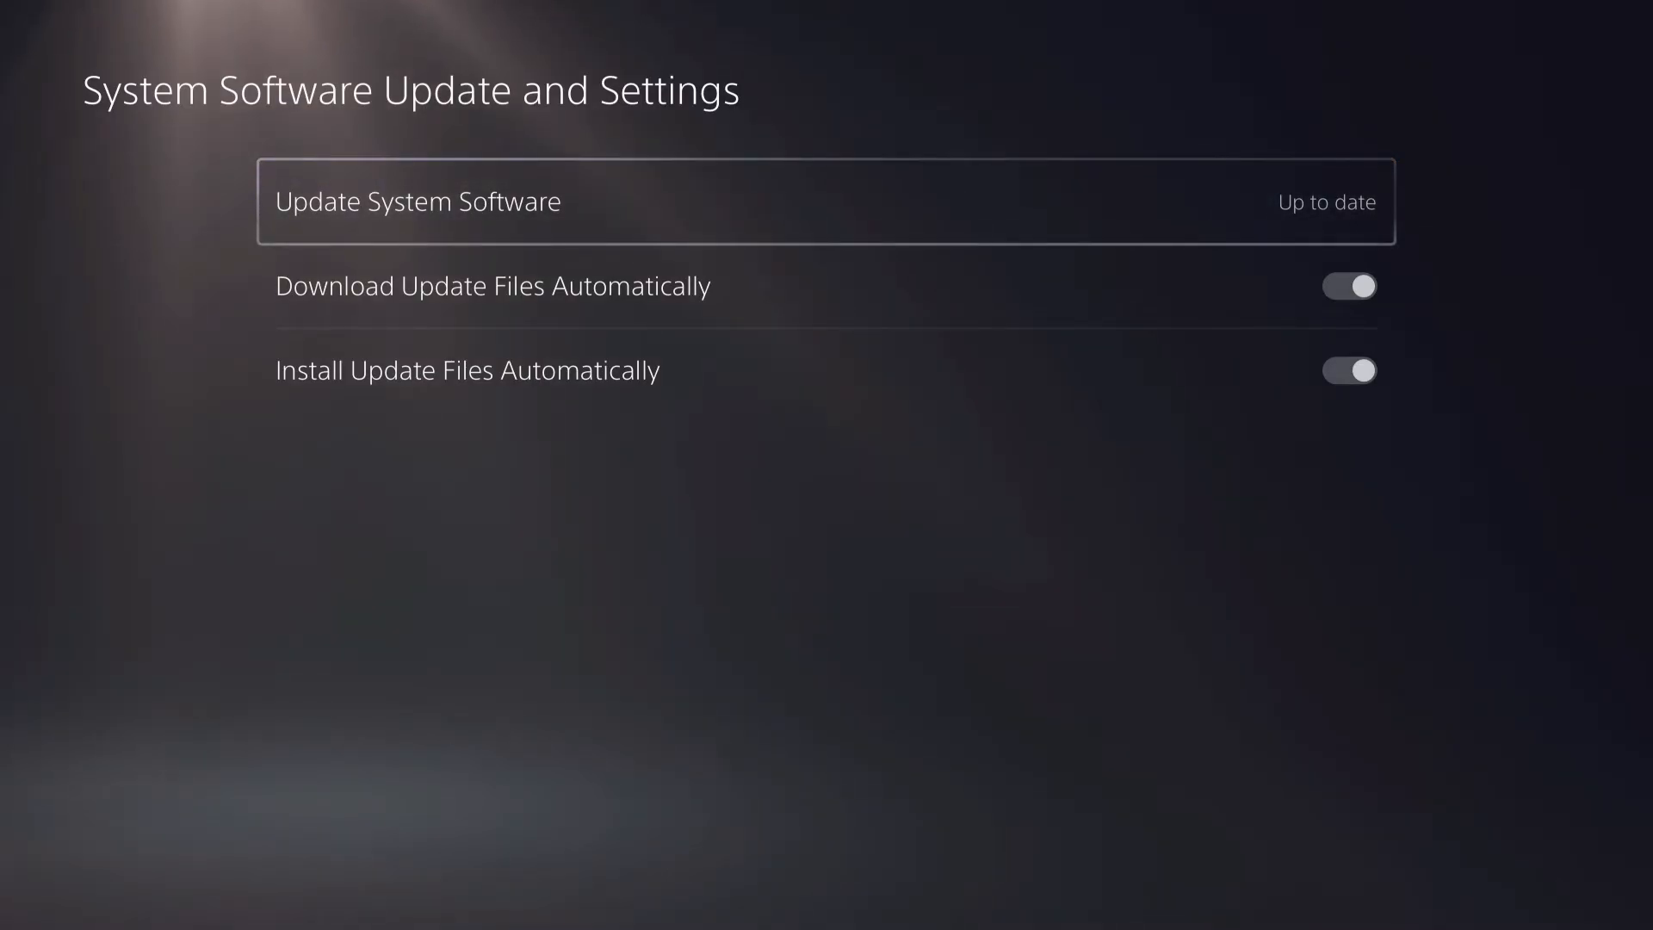
{"action": "key", "text": "Escape"}
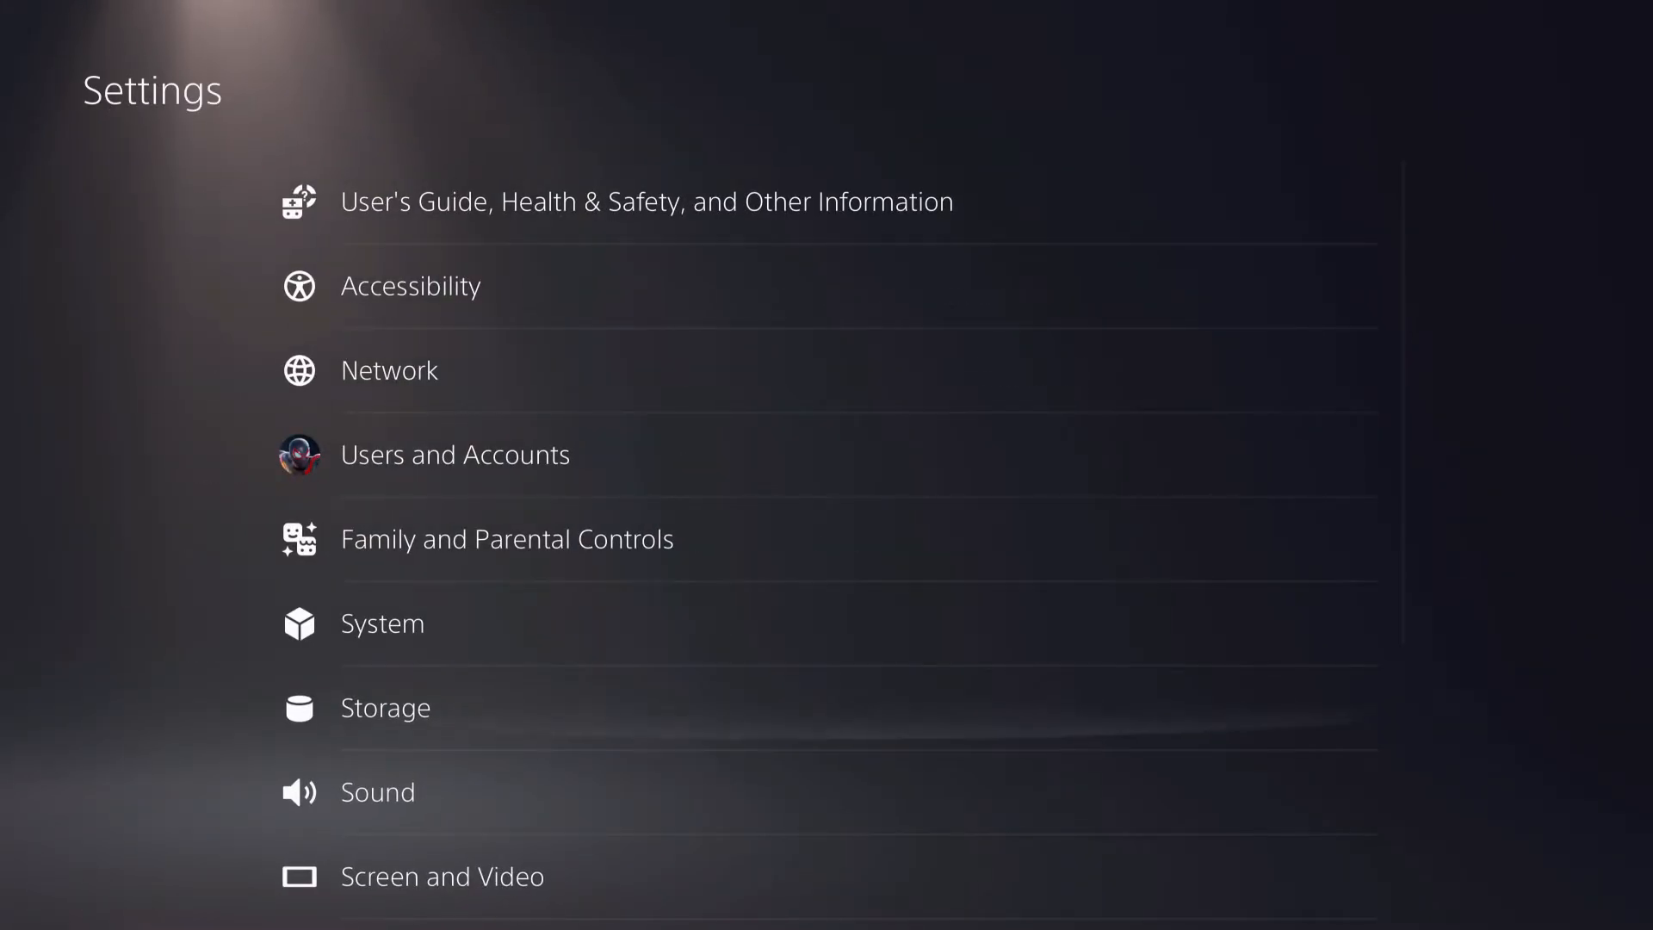
Step: Check console storage (188.6 GB free of 667.2 GB) and the PS5 games install location
{"action": "left_click", "coordinate": [385, 708]}
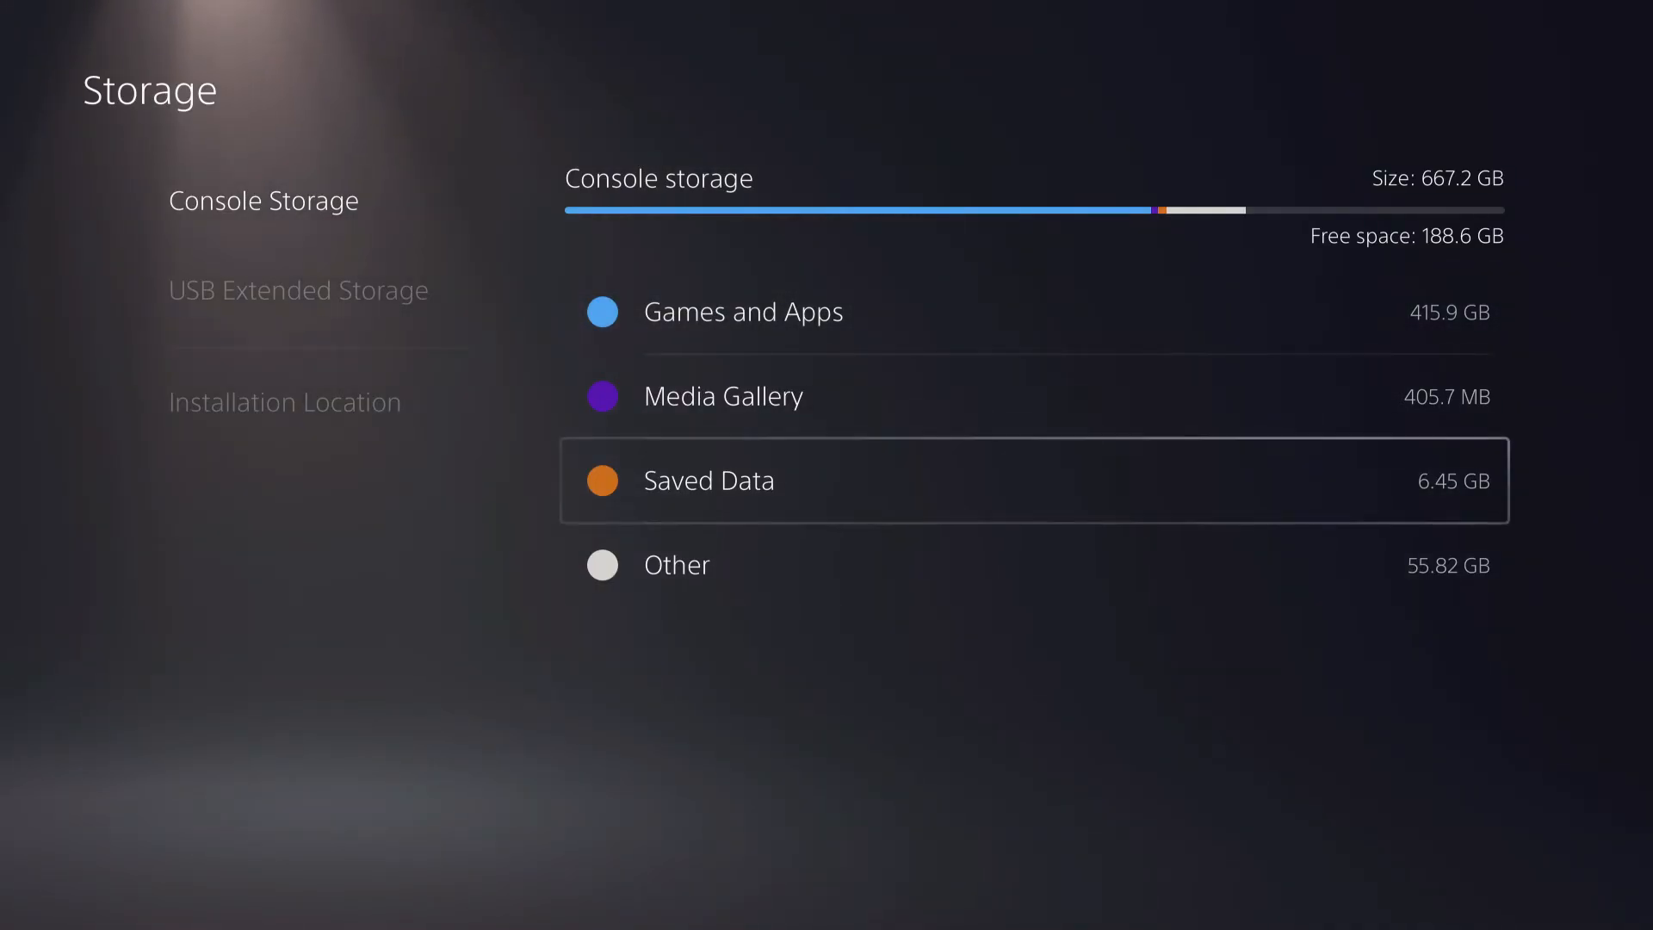
{"action": "left_click", "coordinate": [282, 402]}
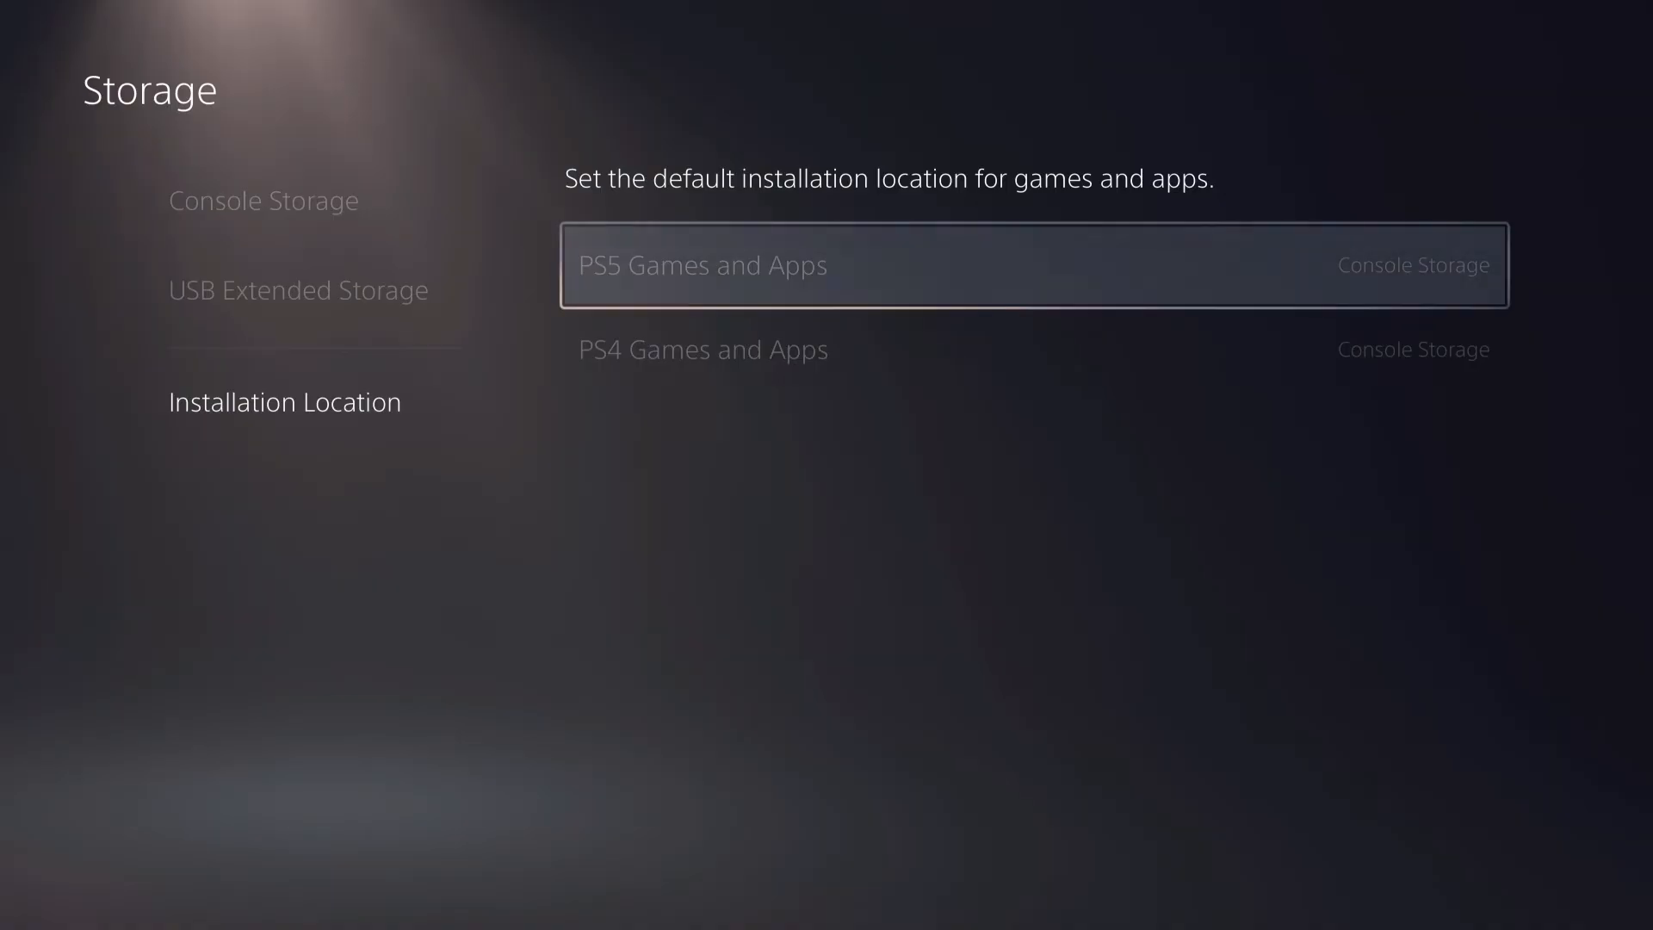
{"action": "left_click", "coordinate": [1033, 264]}
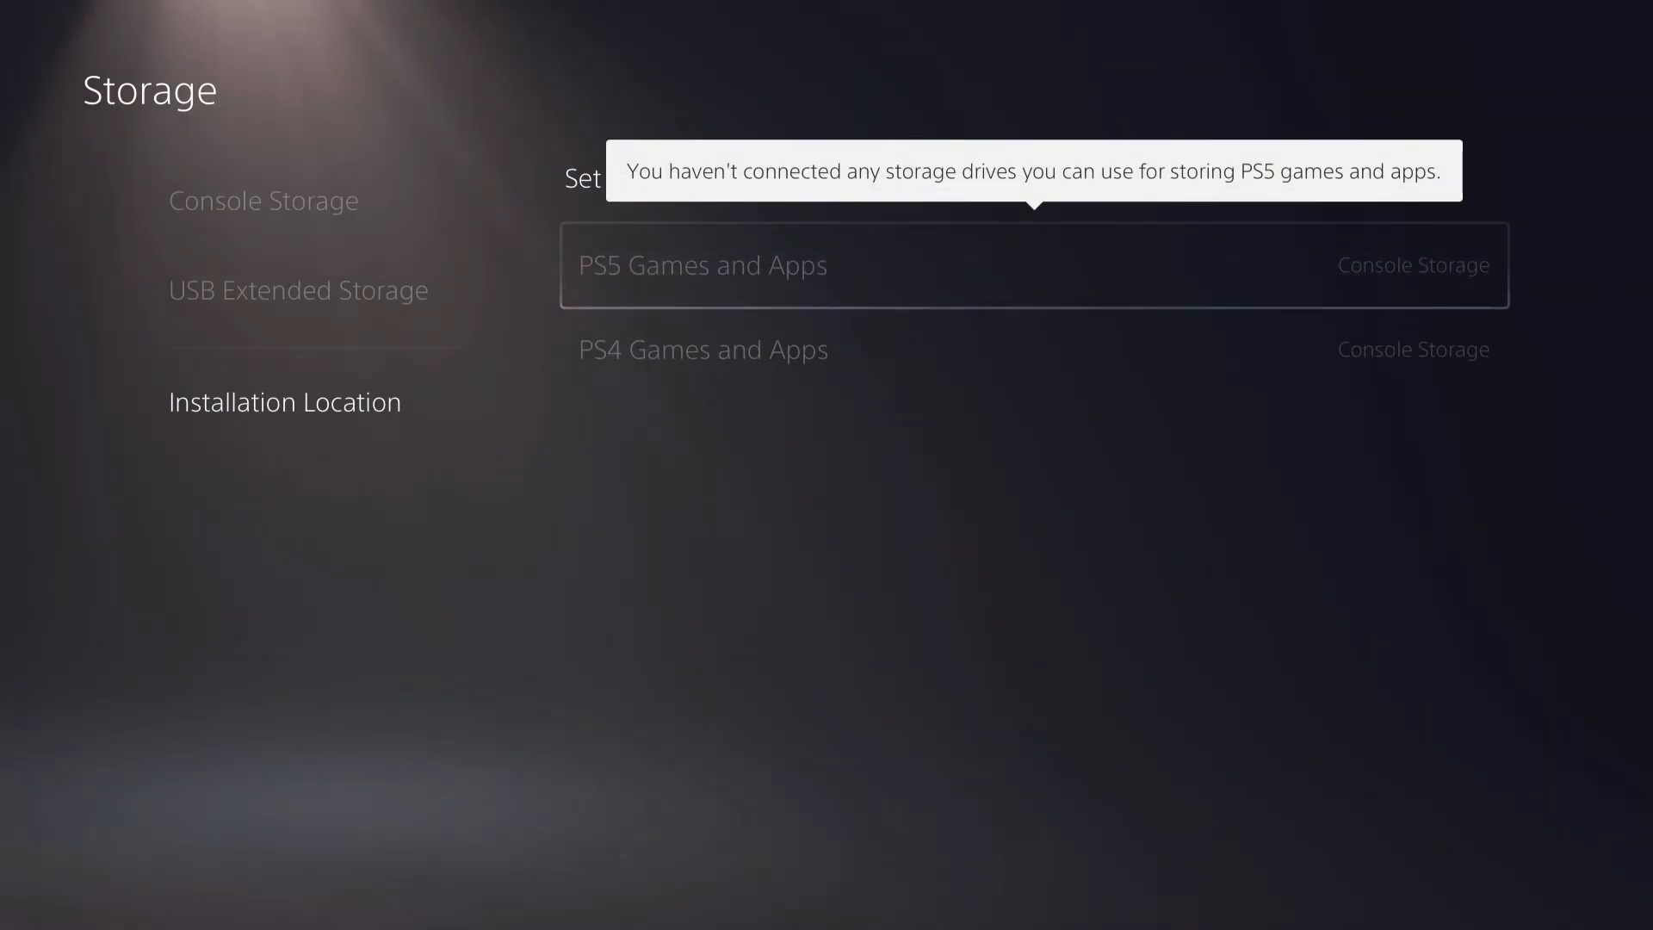